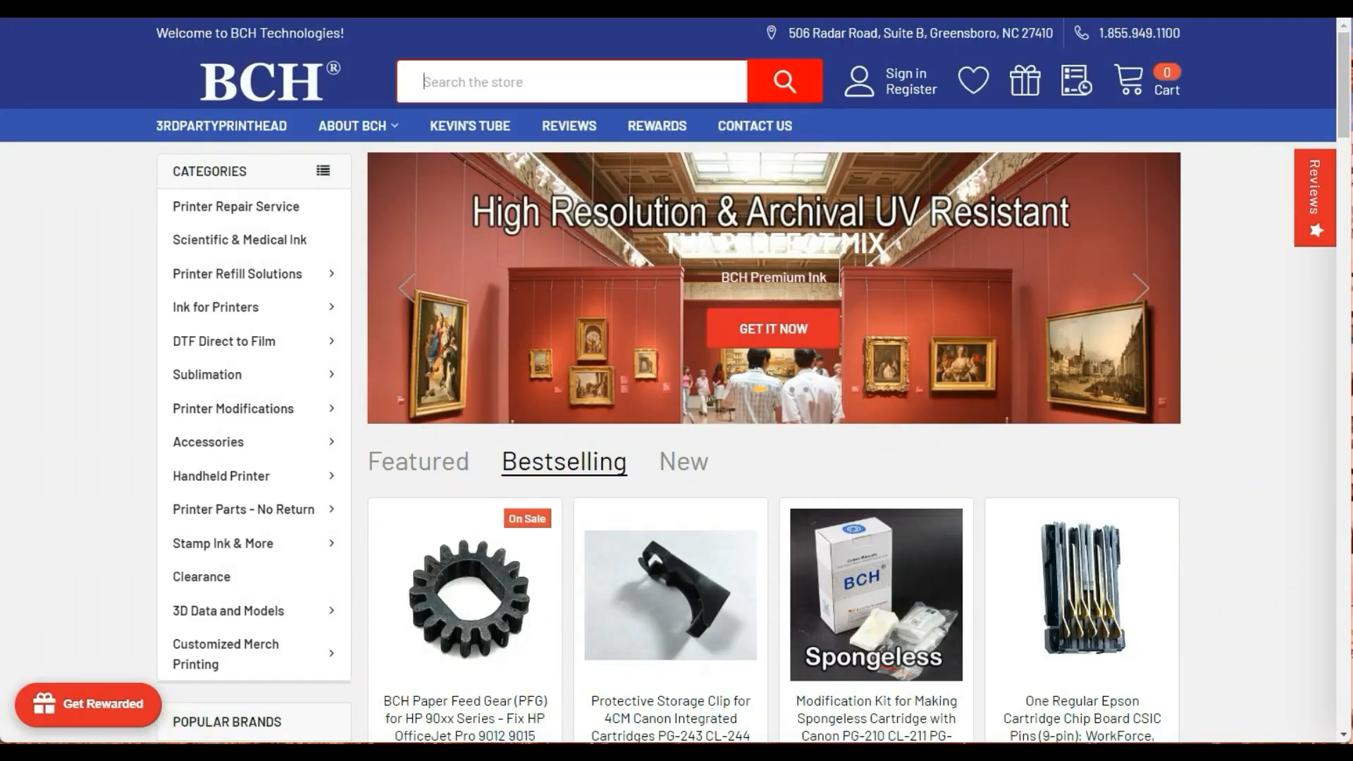
# Search the store for 'TMS' and open the Premium Concentrated DTF Ink Cleaning Solution result.
pyautogui.write('TMS')
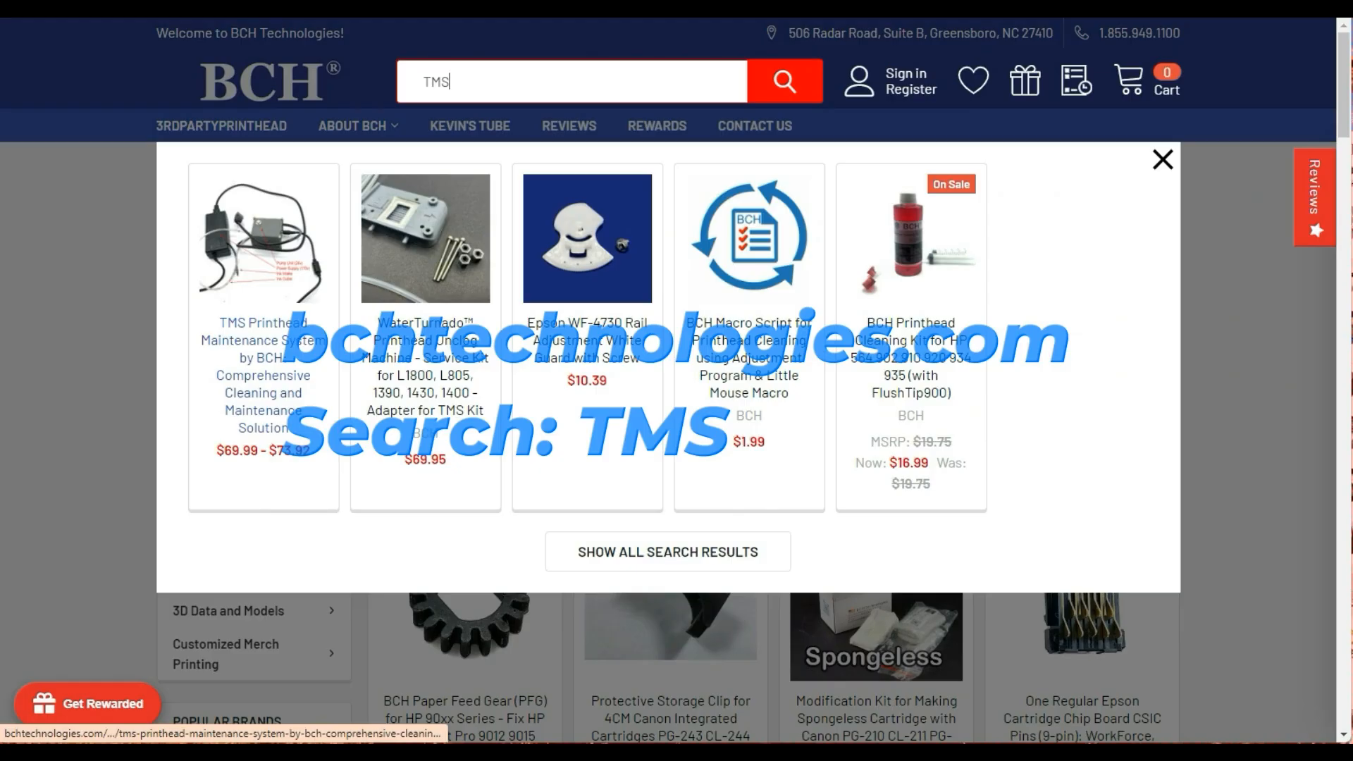
pyautogui.moveTo(424, 240)
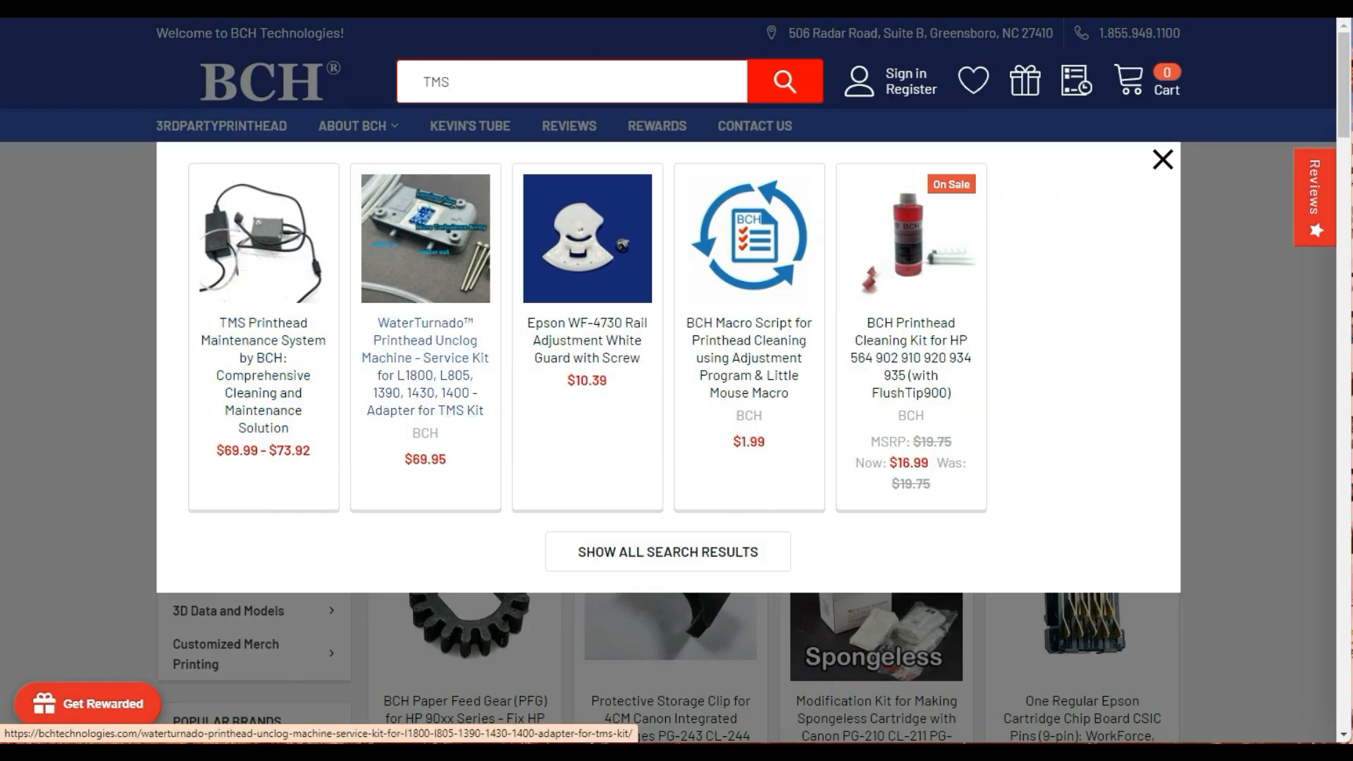
pyautogui.click(424, 365)
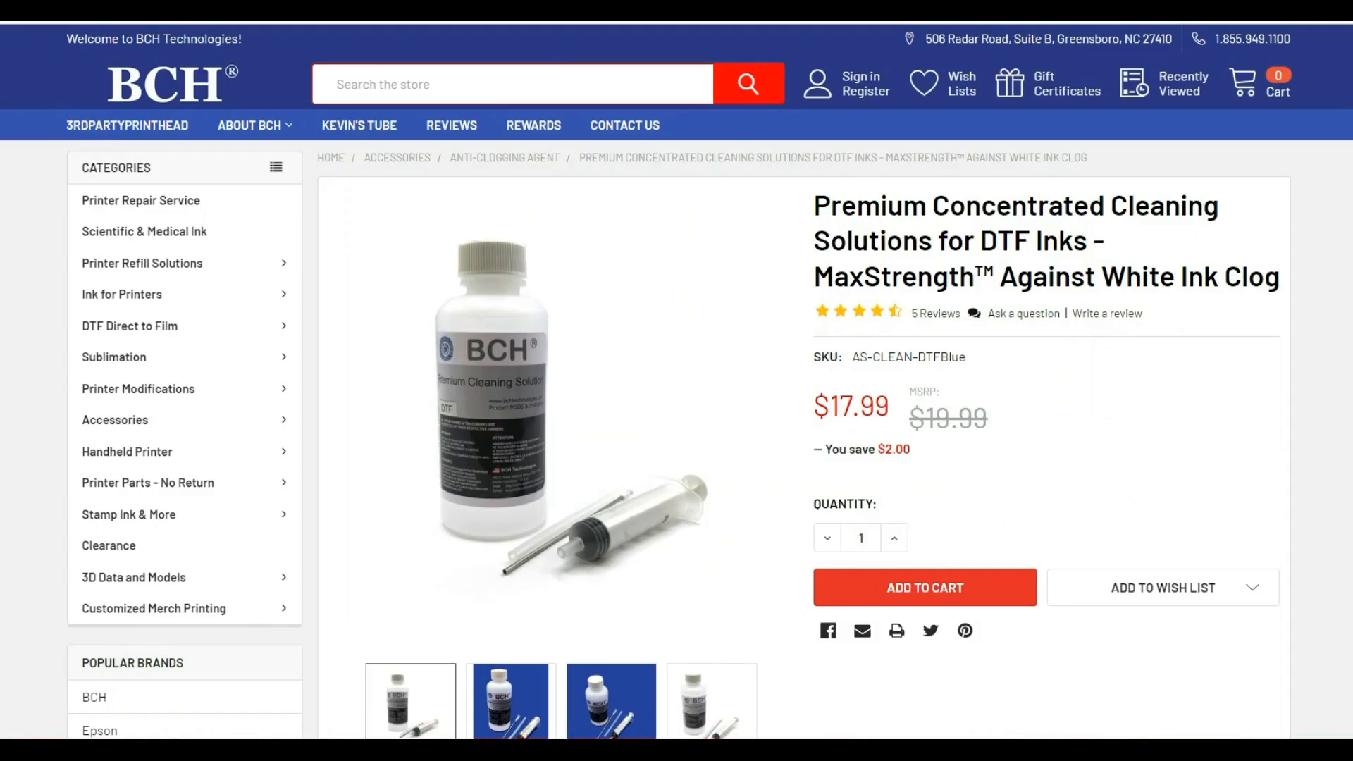
pyautogui.scroll(-3)
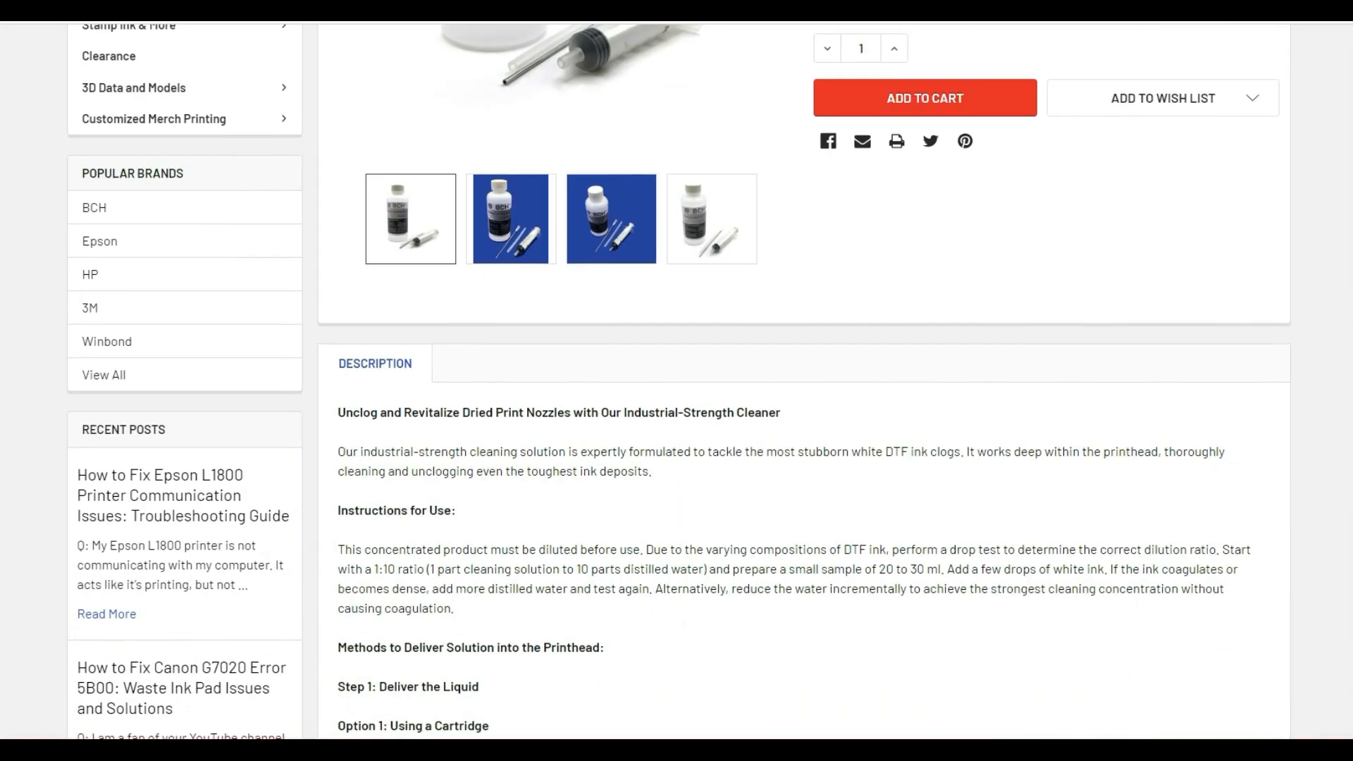
pyautogui.scroll(3)
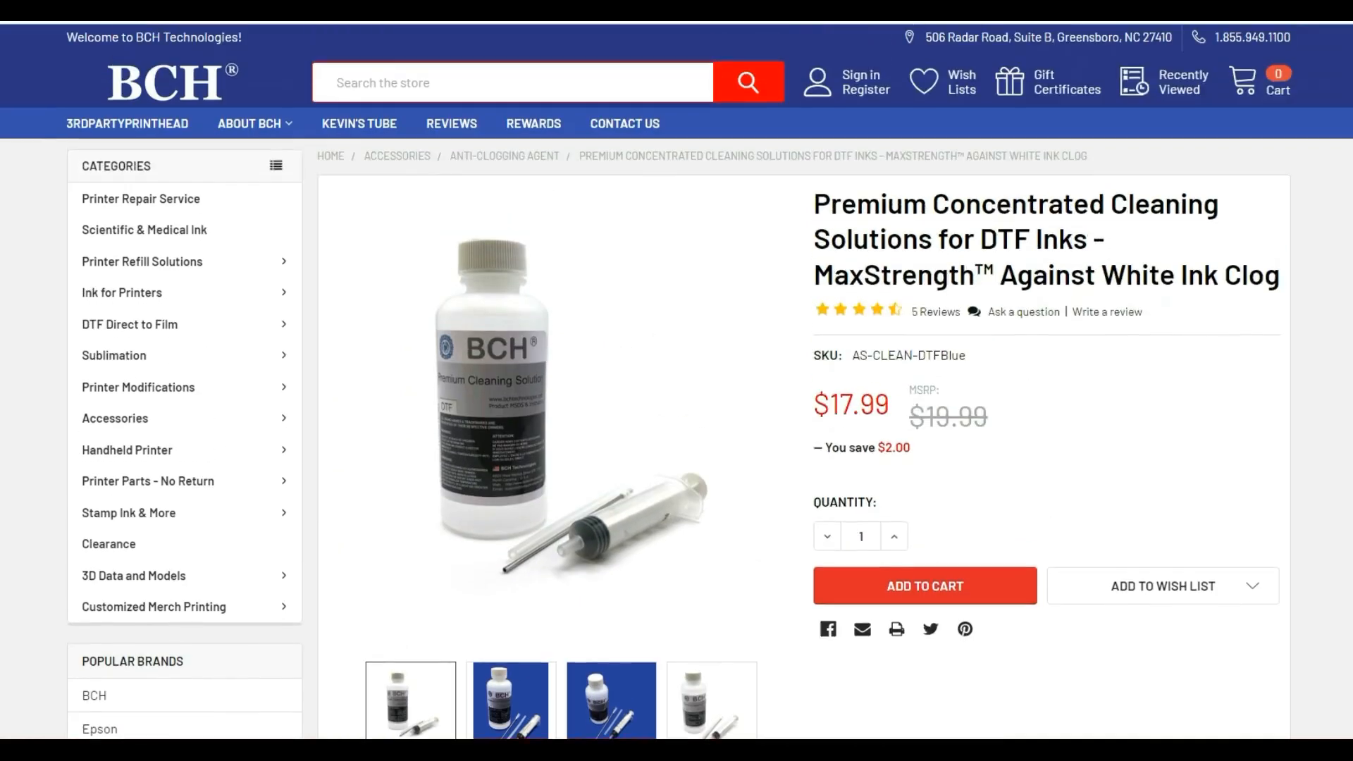